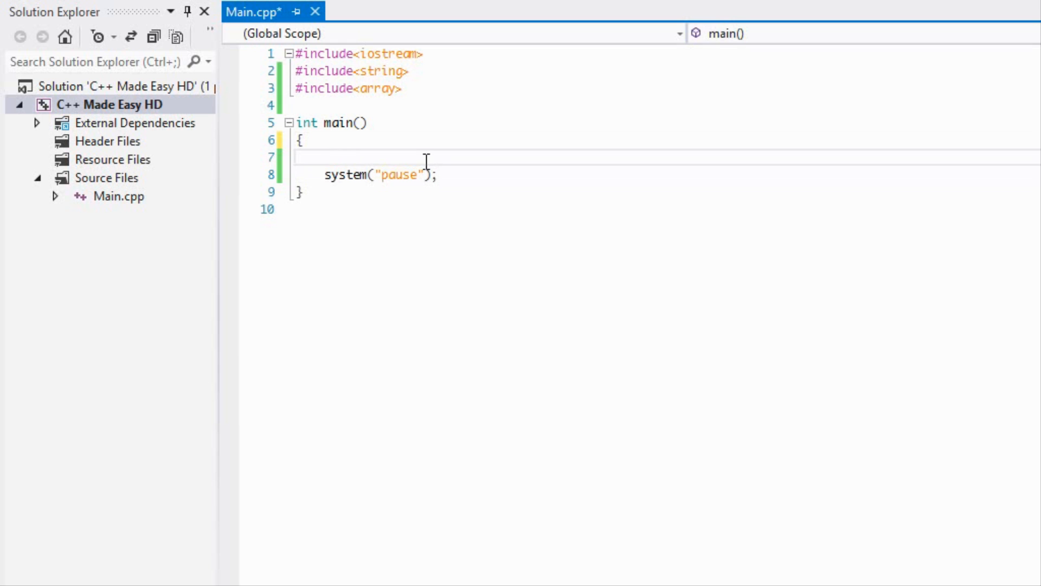
mouse_move(429, 89)
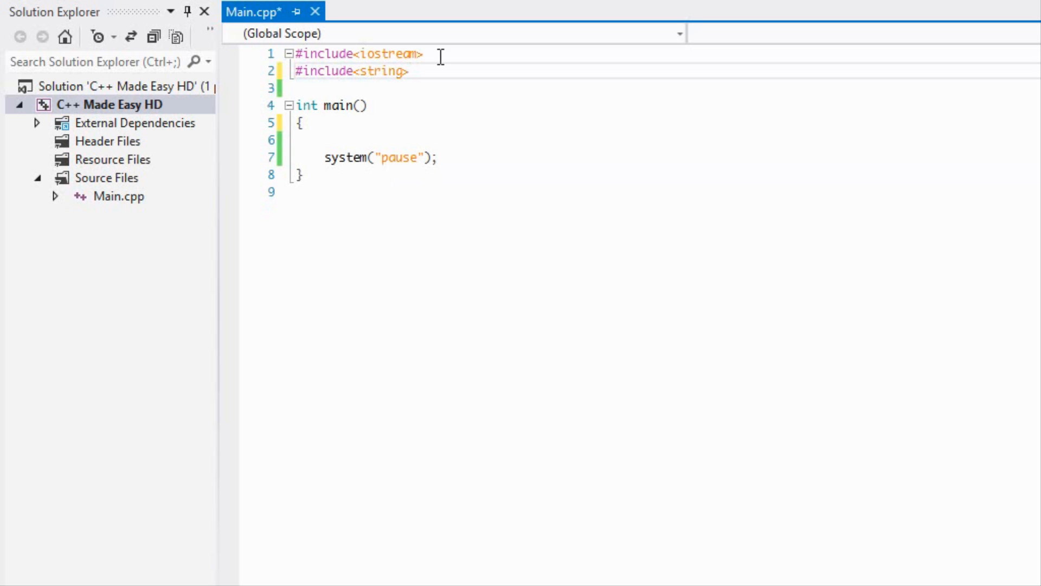
mouse_move(503, 134)
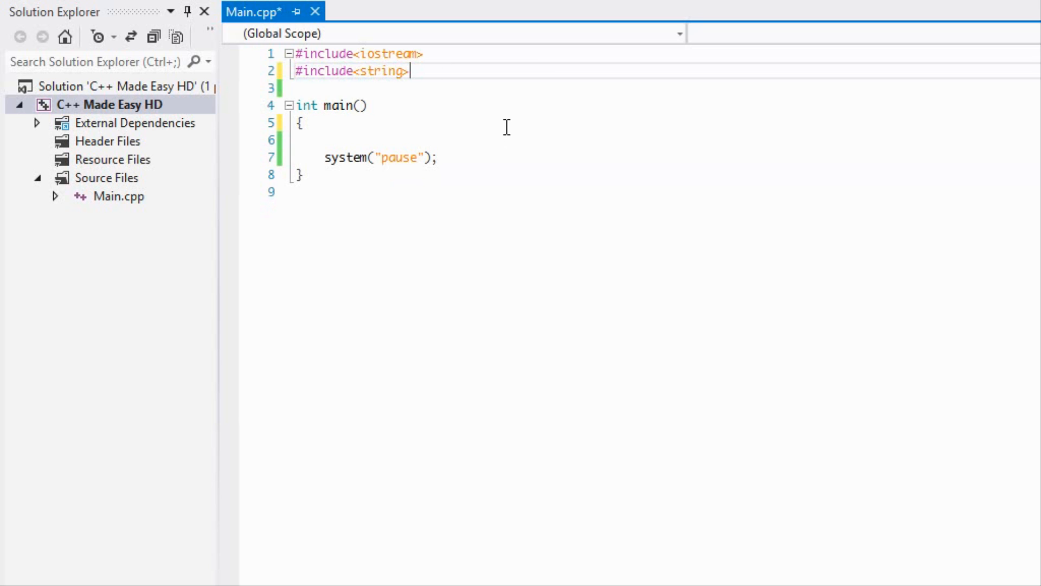
mouse_move(433, 125)
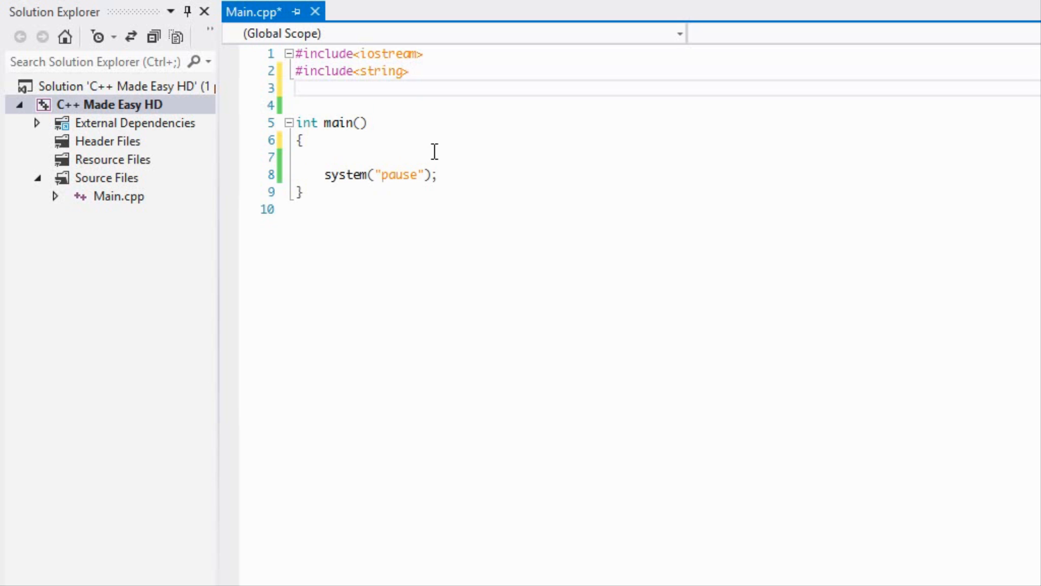
Step: Add #include<set> on line 3 and start typing std::multiset in main
text(#include)
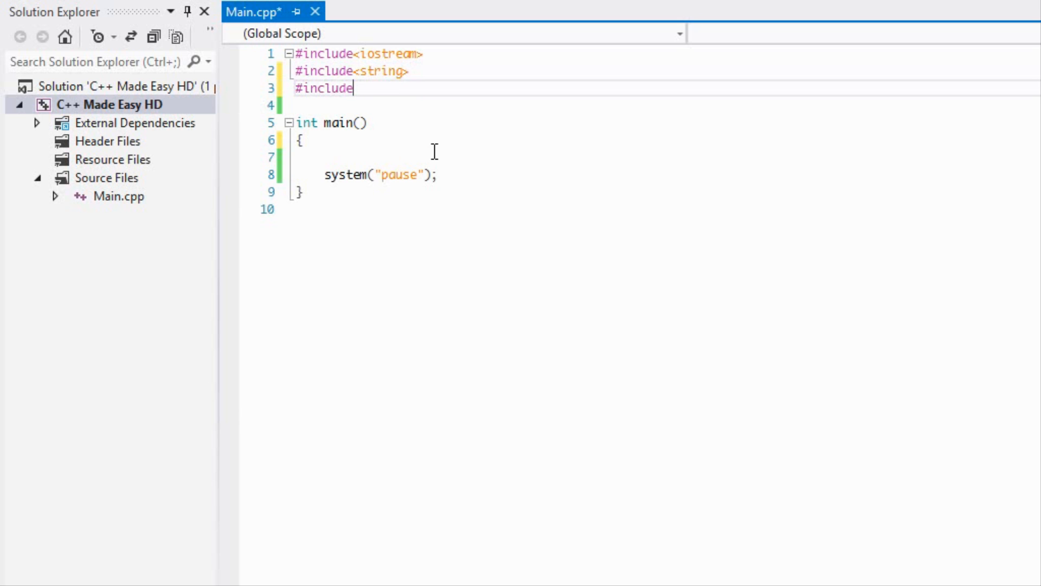
text(')
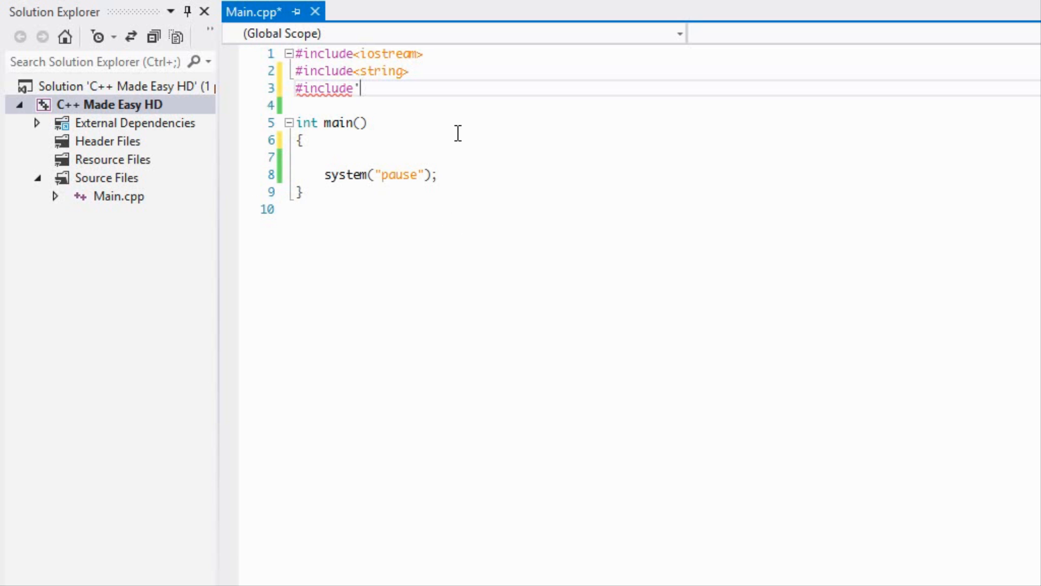
text(<s)
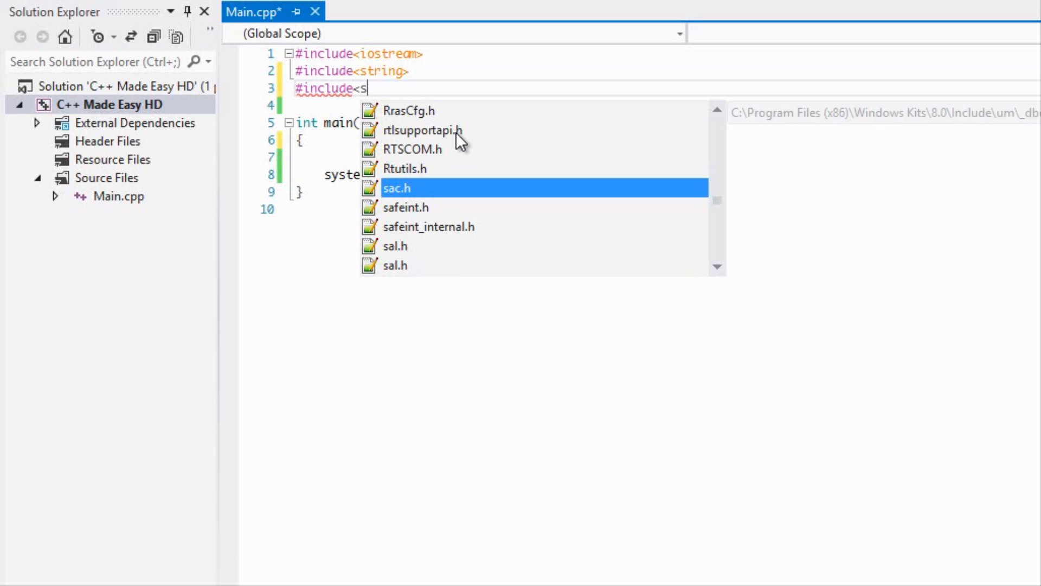
text(et>)
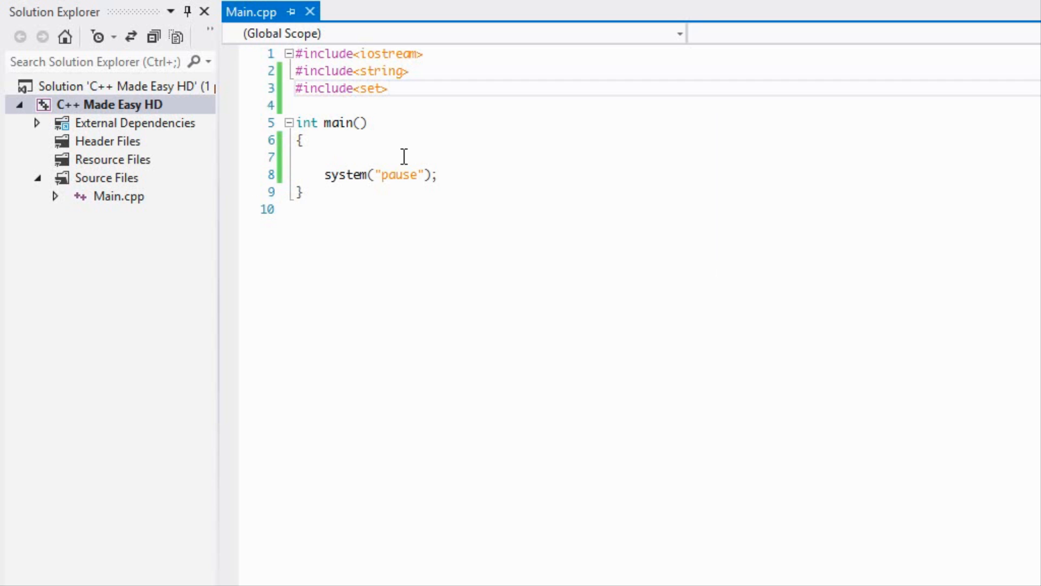
text(std::multiset<)
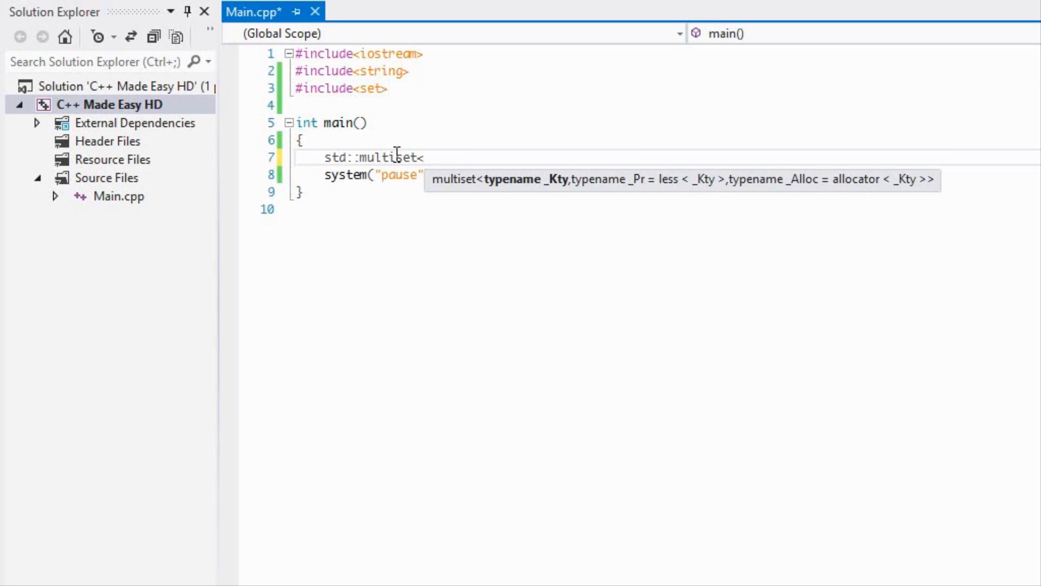
Step: Declare std::multiset<int> set, then add set.insert() calls for 1, 1, 10 and 10
text(int>)
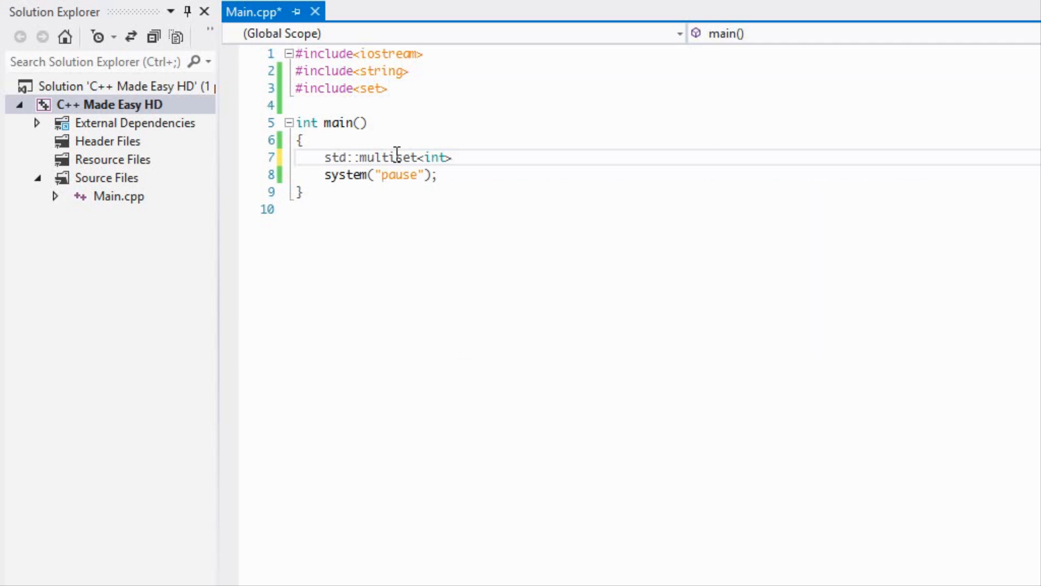
text(set;)
text(set.insert(1)
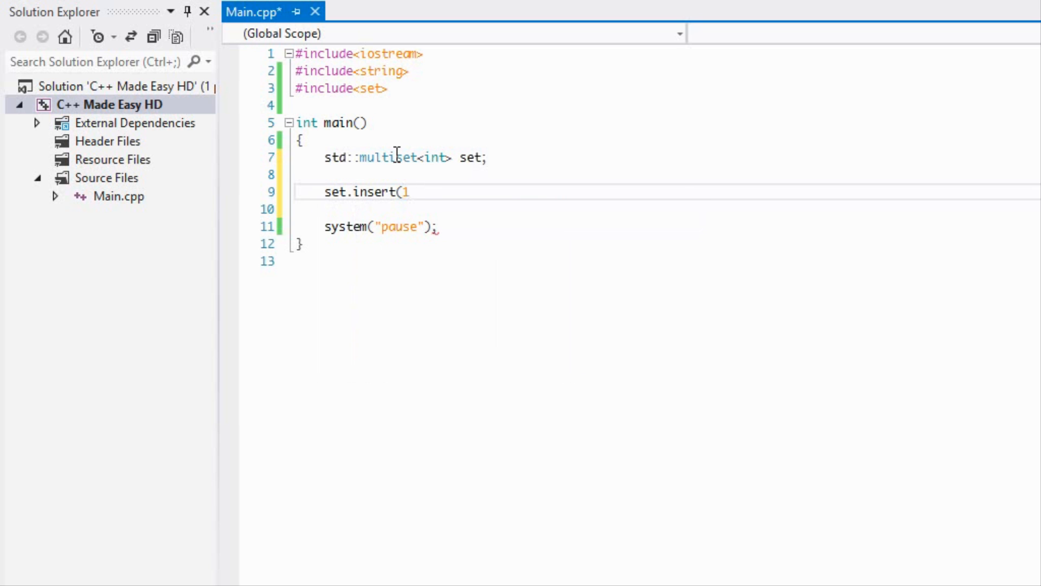
text(set/)
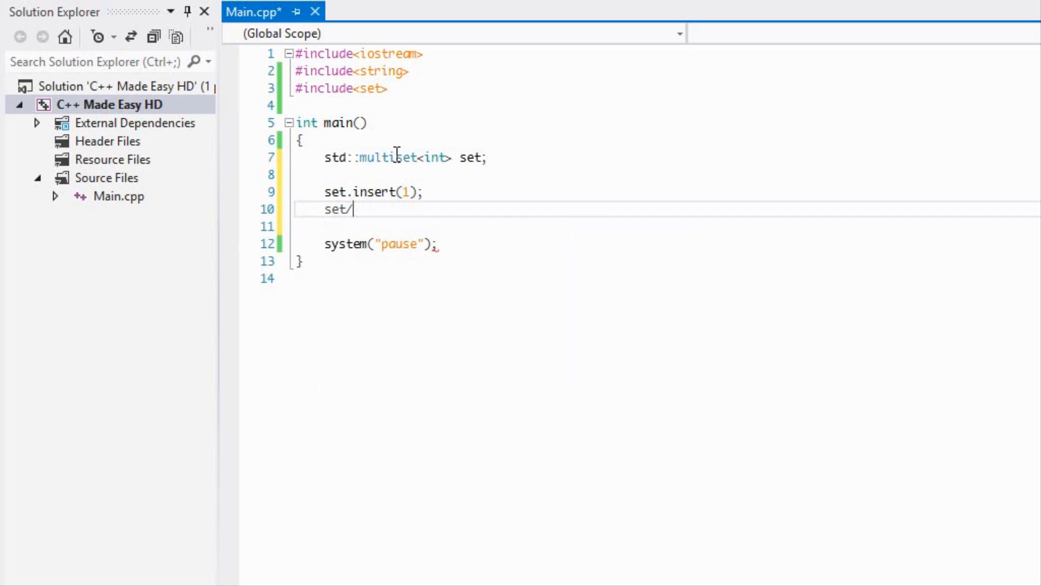
text(.insert()
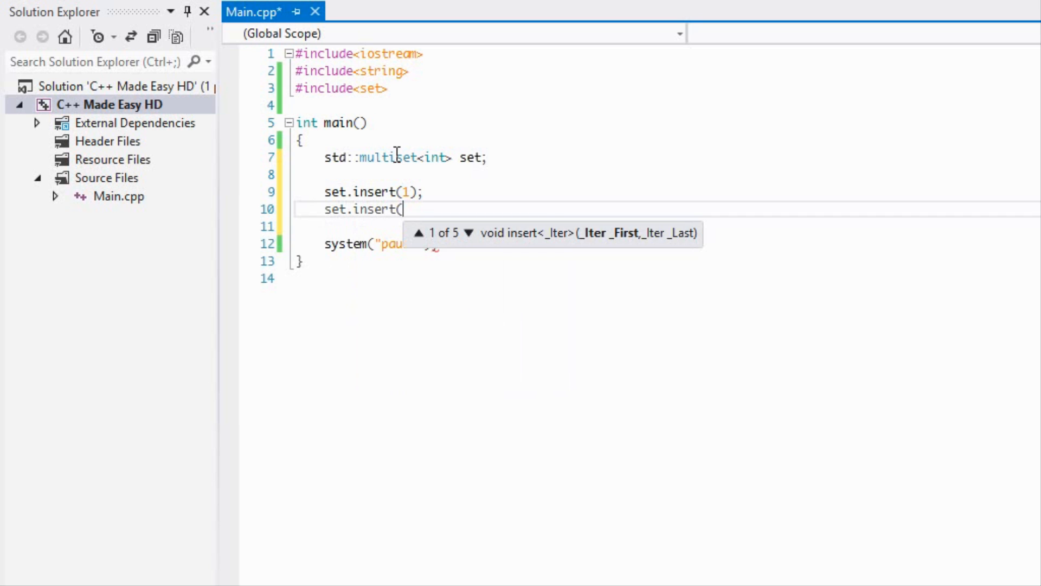
text(1);)
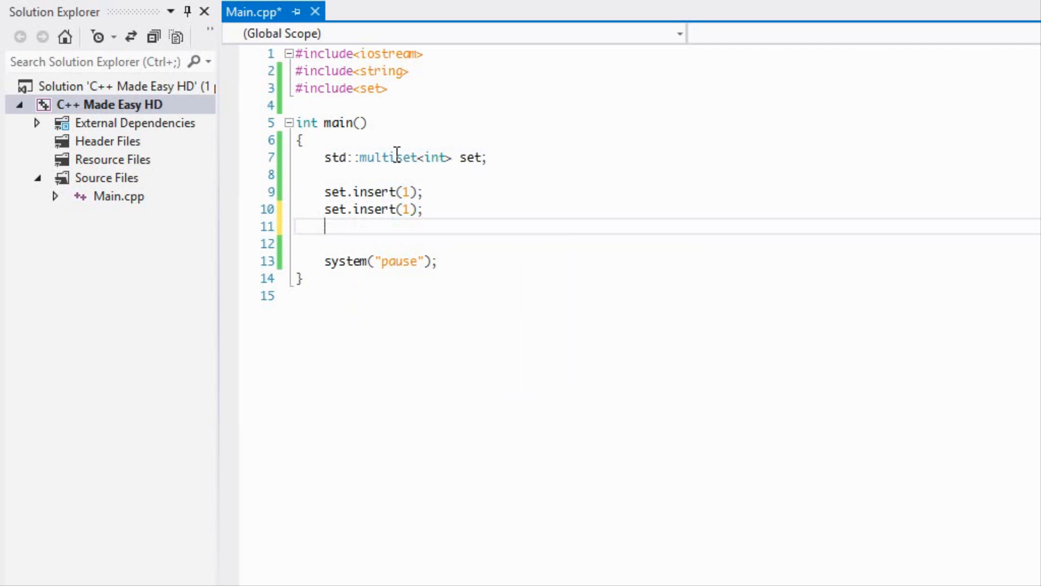
text(set.insert()
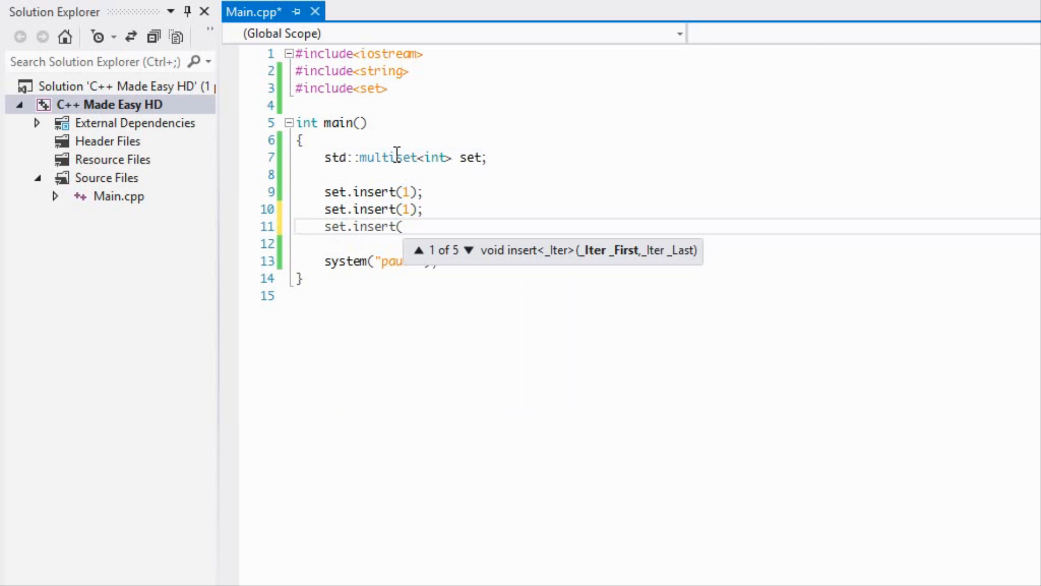
text(10);)
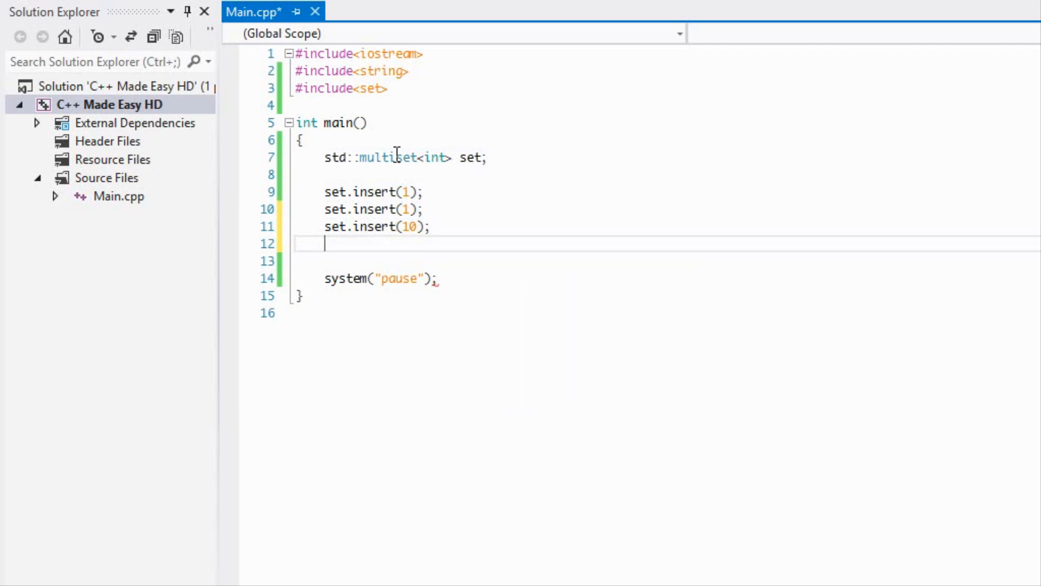
text(set.I)
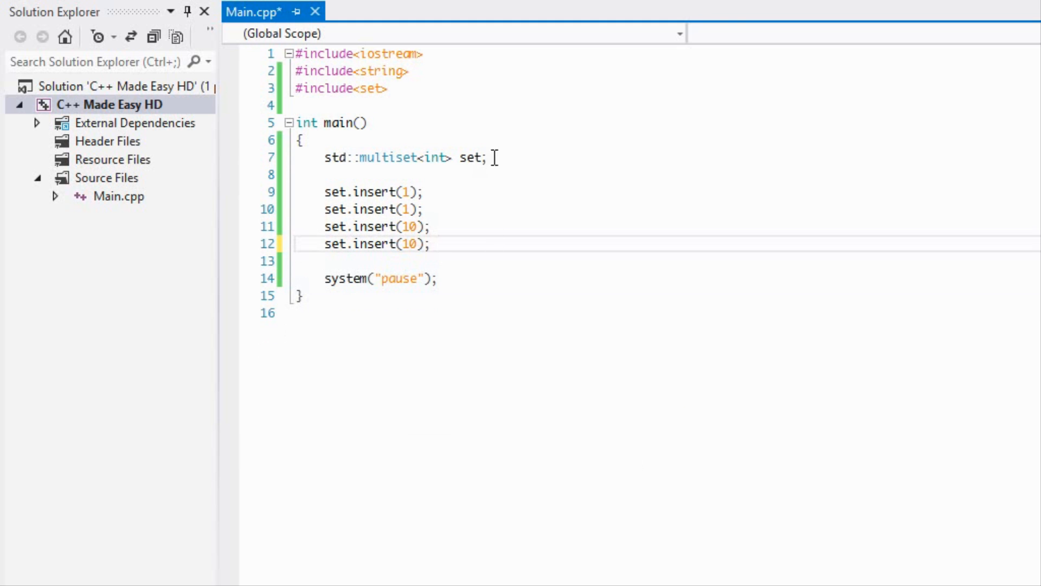
Step: Declare std::multiset<int>::iterator it initialized to set.begin() on line 8
text(std::multiset:)
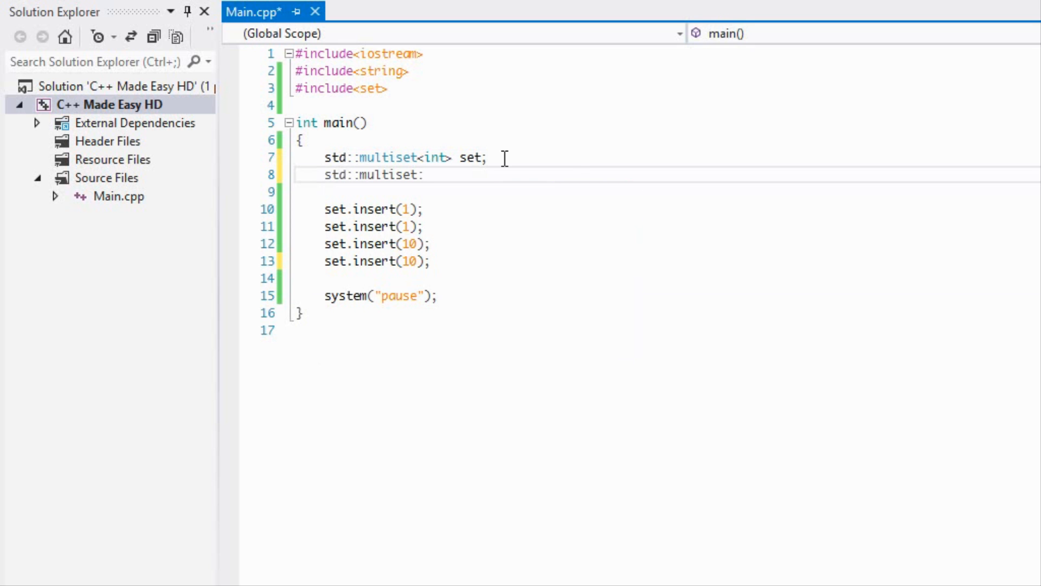
text(<int>::ite)
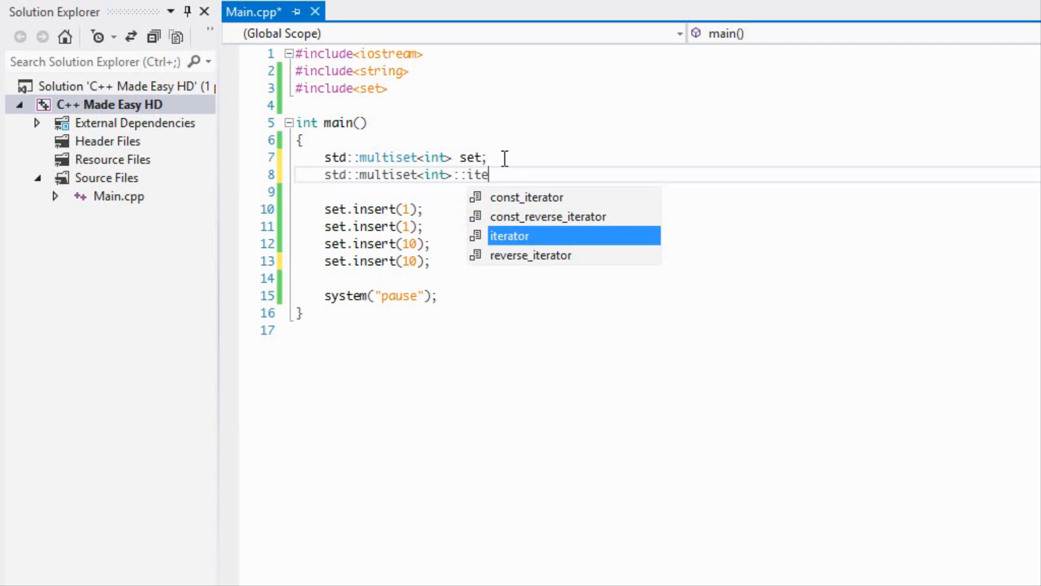
key(Tab)
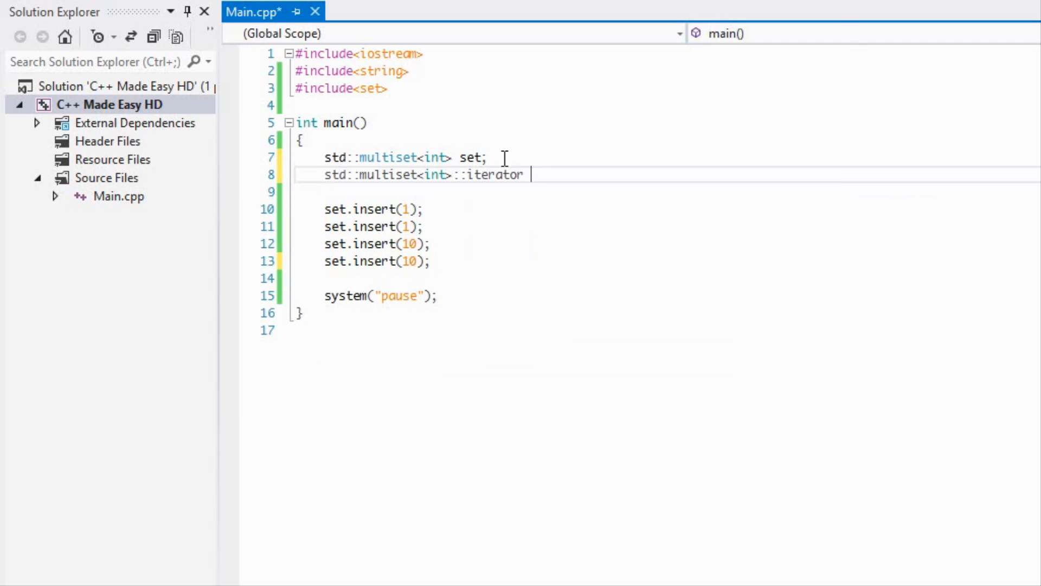
text(it;)
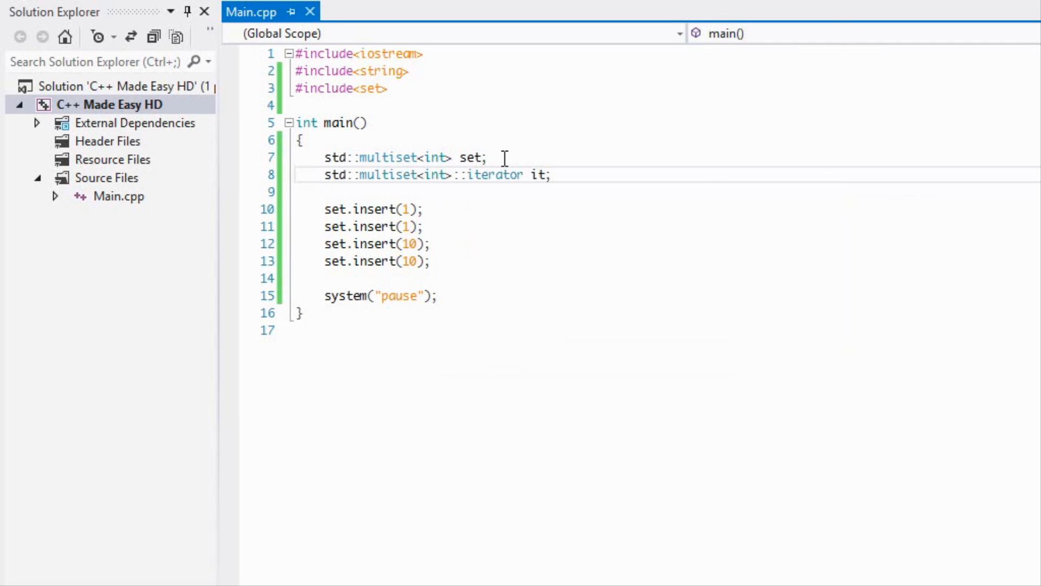
text(= set.begin()
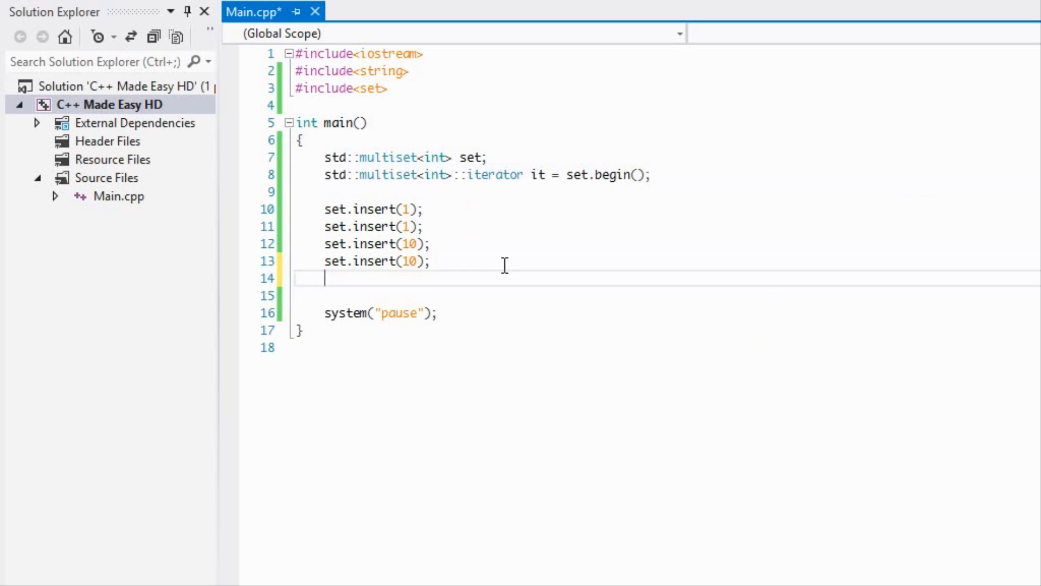
Step: Type the partial loop header if(;it != set.end(); below the inserts
text(if()
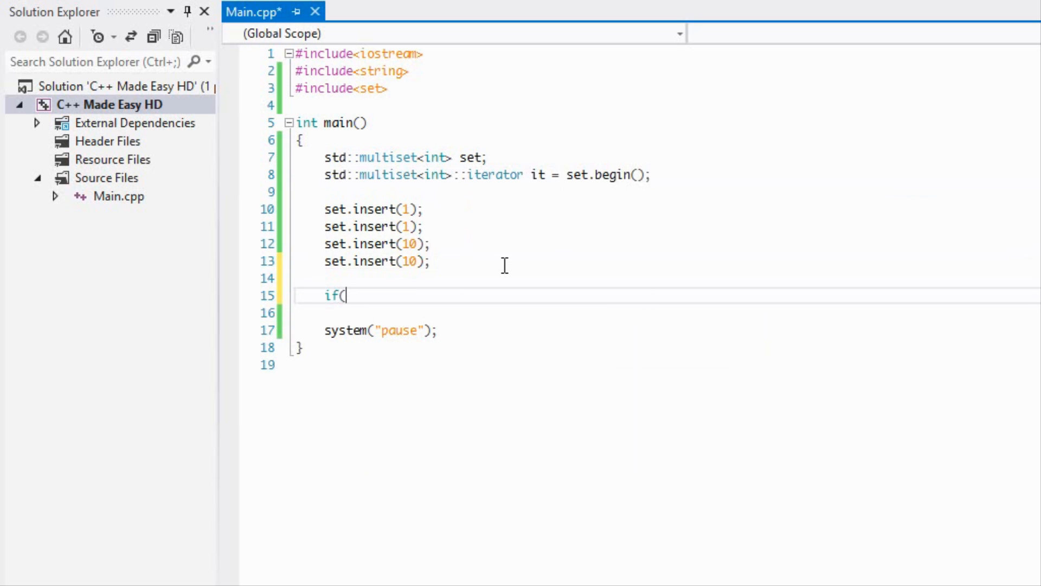
text(;it != se)
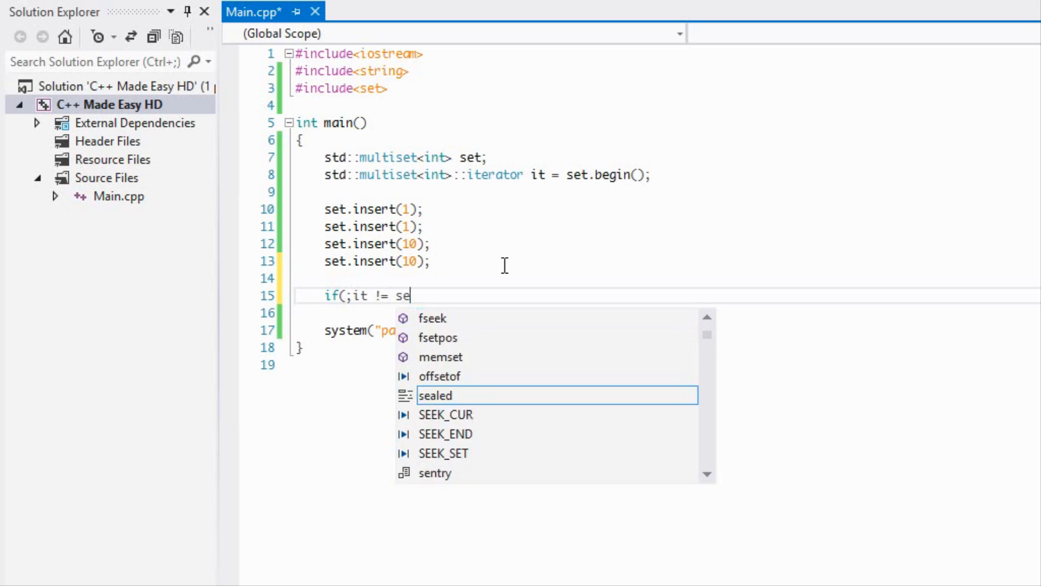
text(t.)
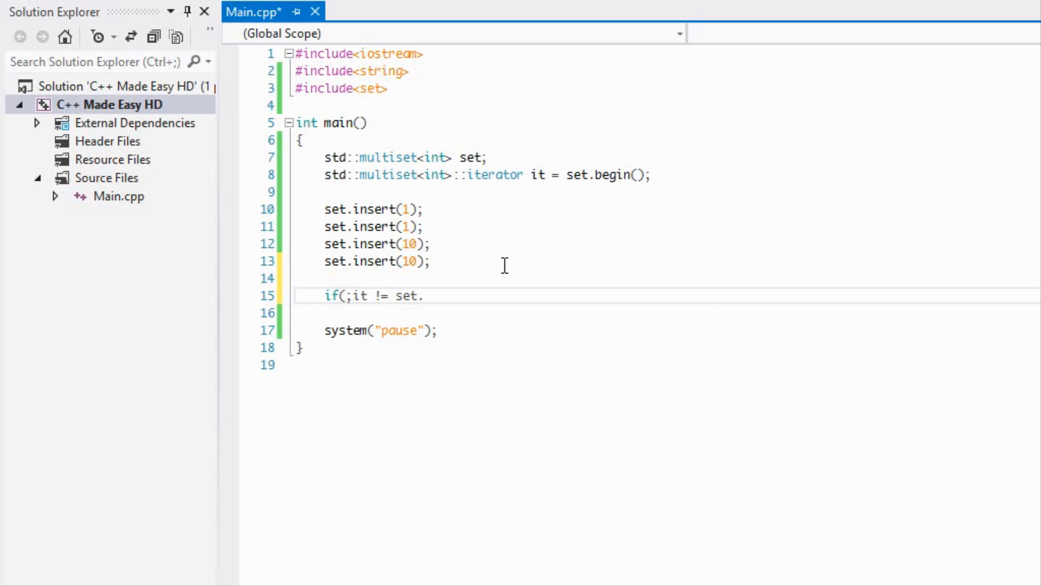
text(end())
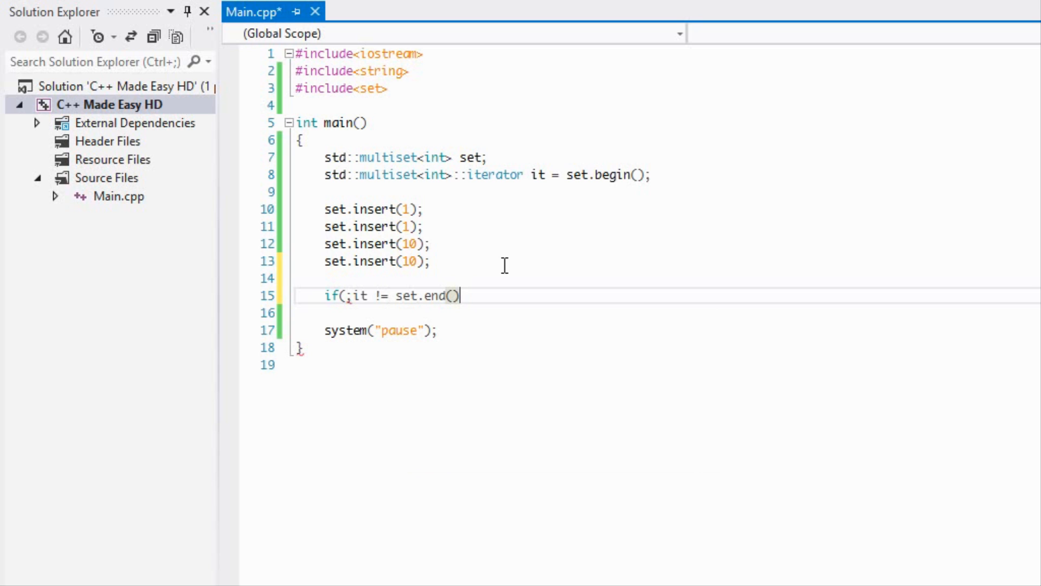
text(;)
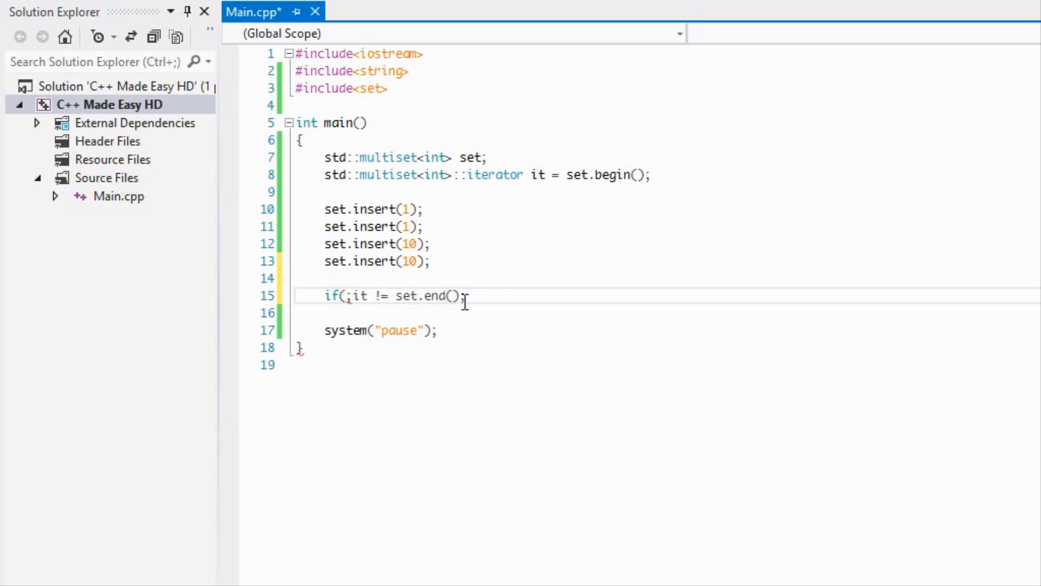
Step: Change if to for with it++ and print *it followed by std::endl in the body
text(it++)
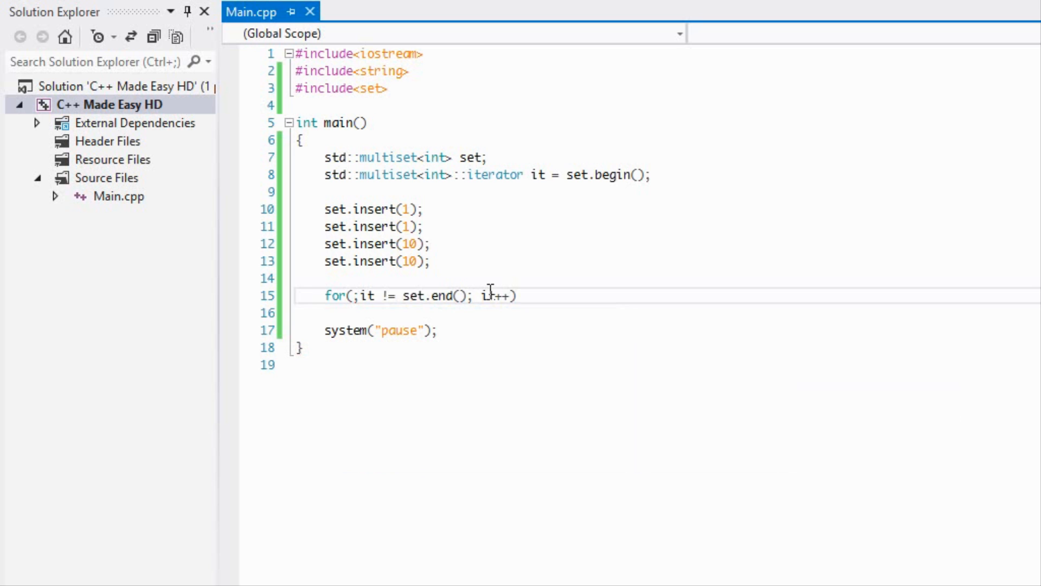
key(enter)
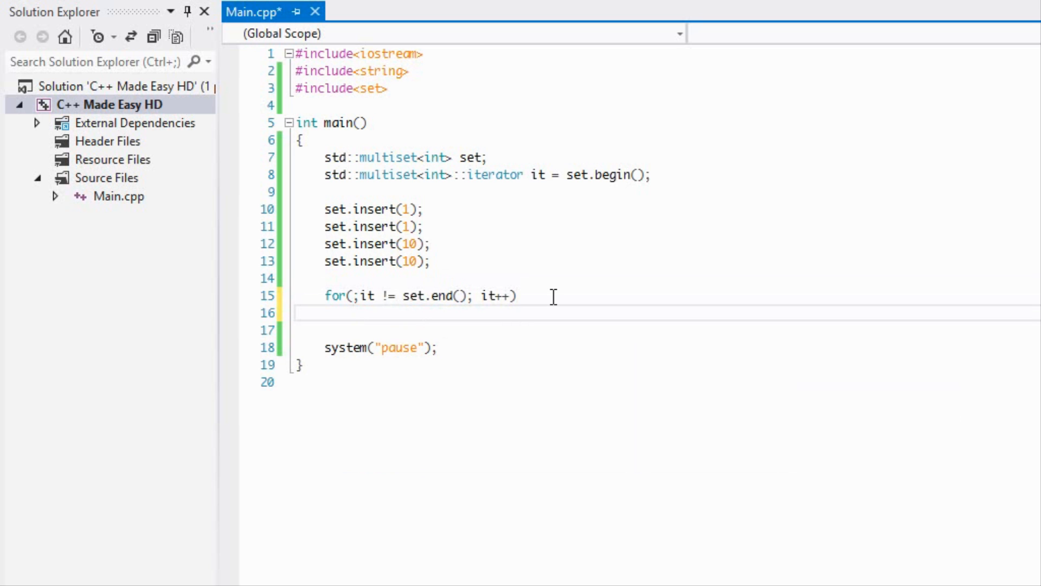
text(std::cout <<)
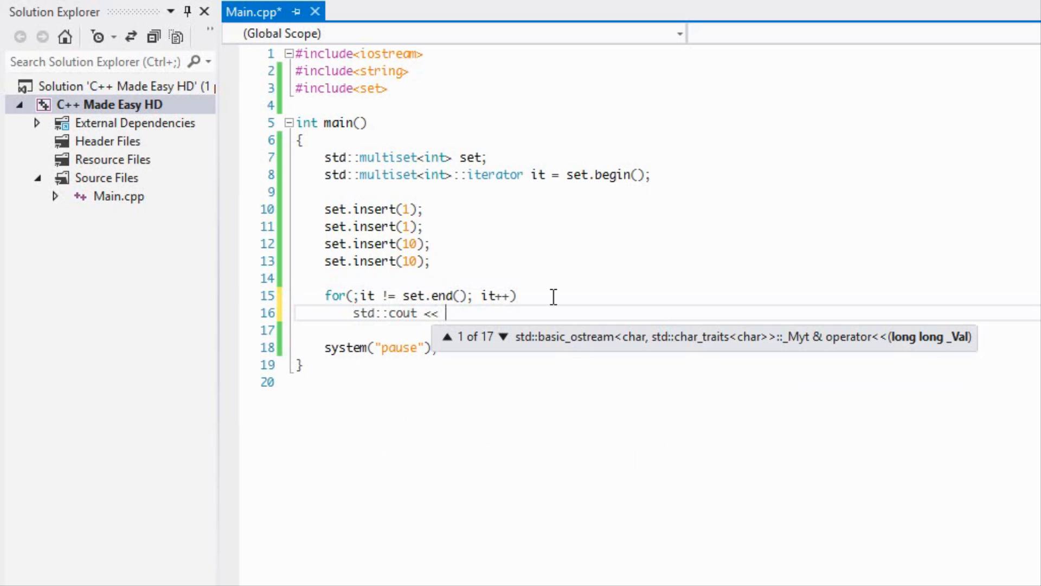
text(*it << std::;e)
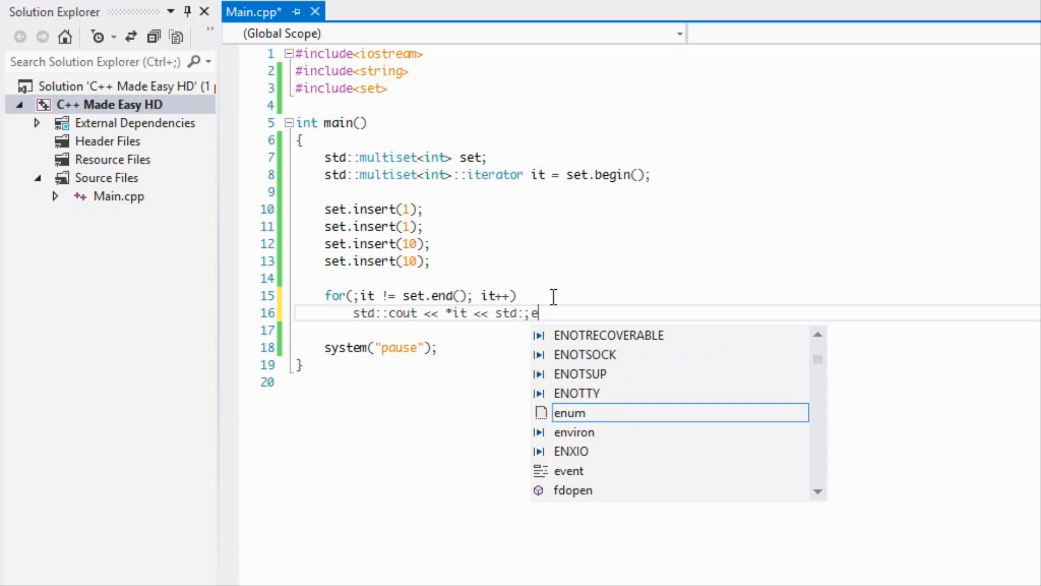
text(ndl;)
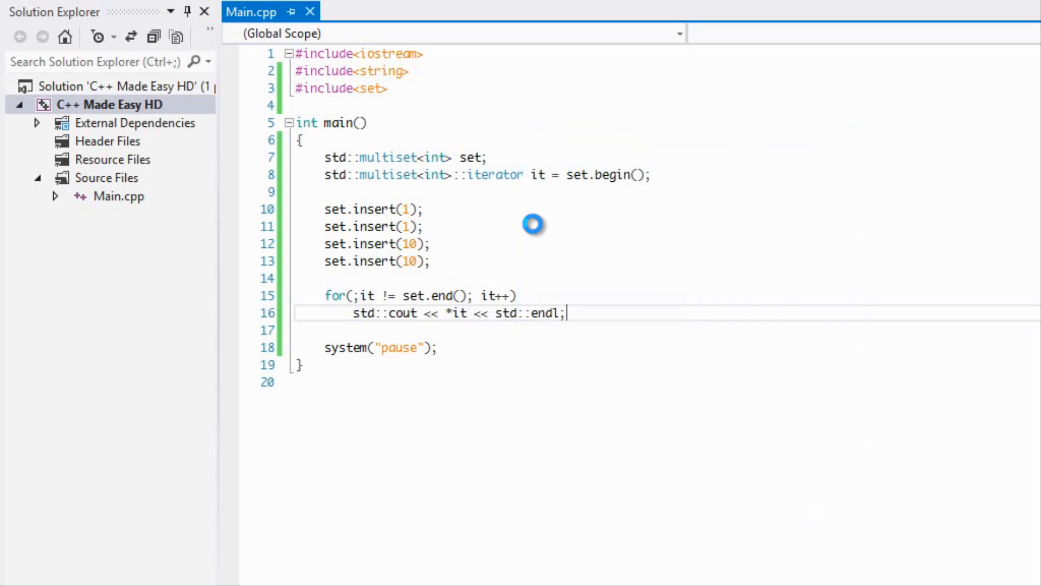
Step: Move the set.begin() initializer from the iterator declaration into the for loop's init
key(F5)
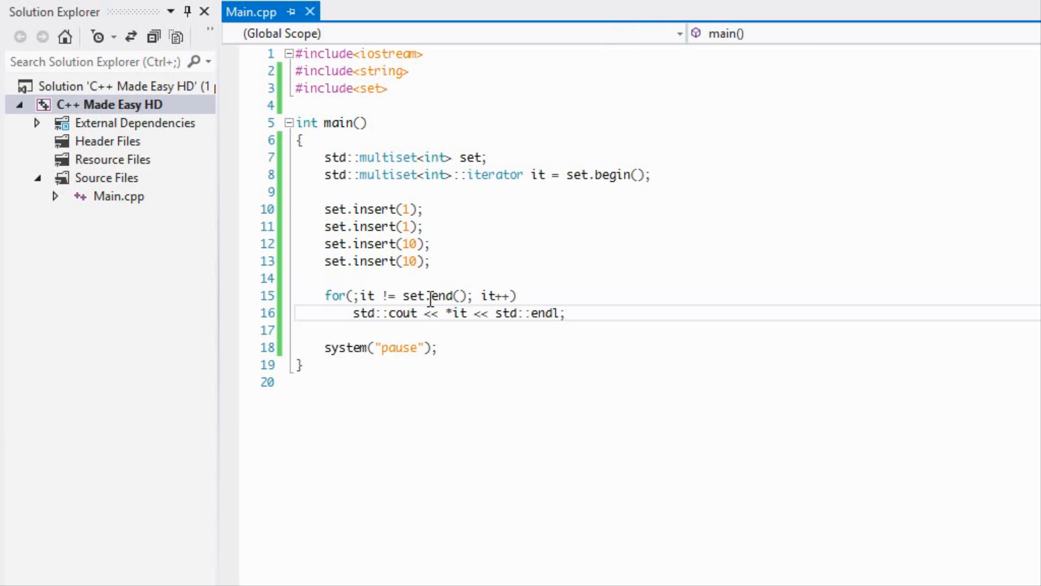
mouse_move(449, 238)
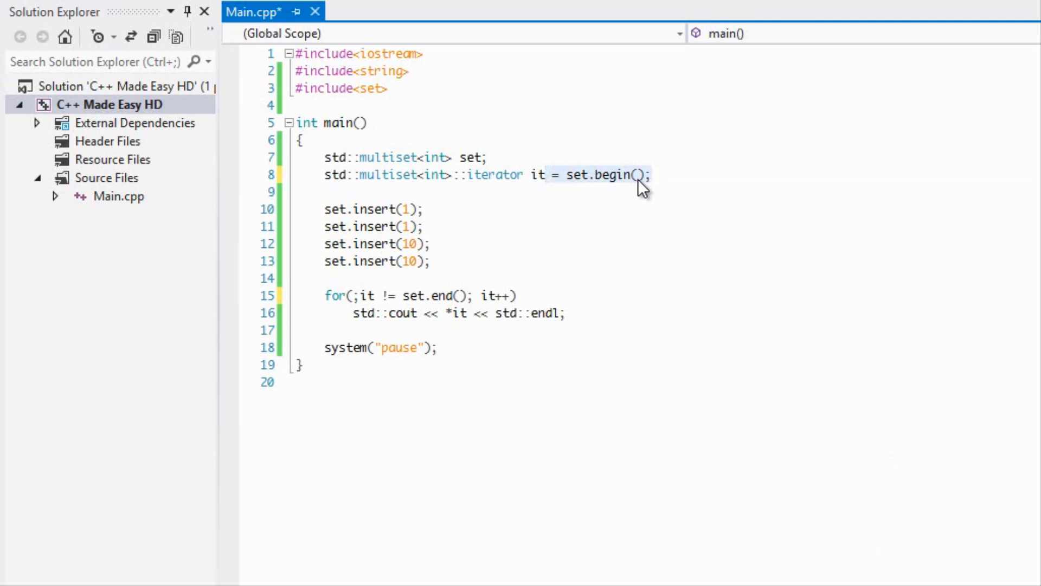
click(438, 243)
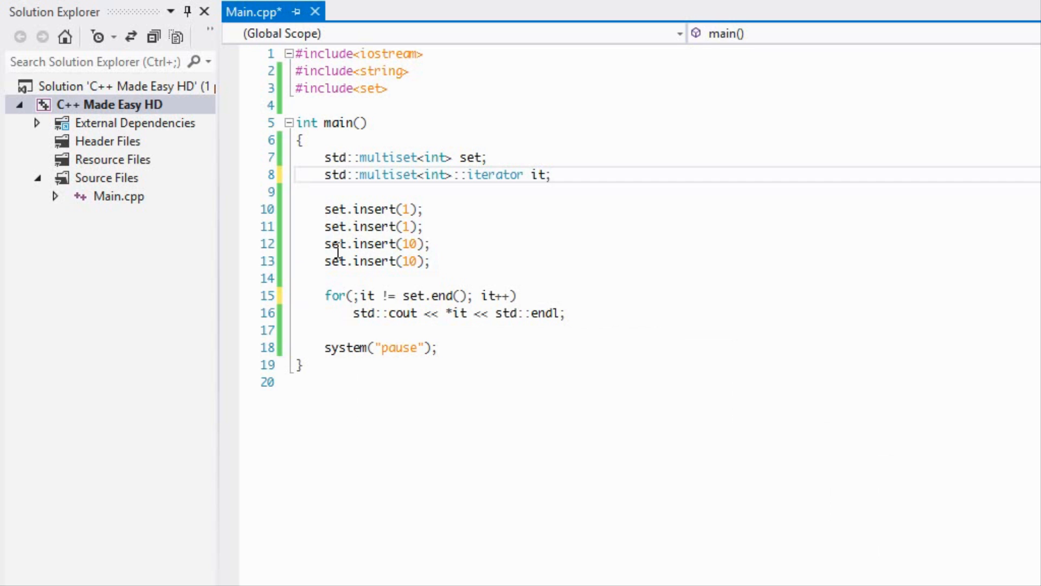
click(354, 296)
text(it = )
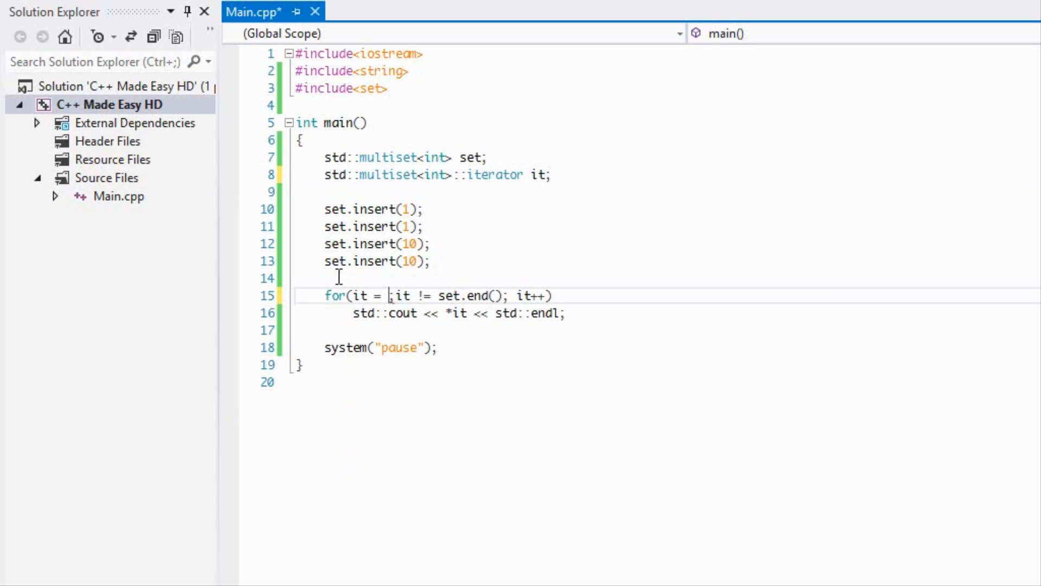
text(set.begin())
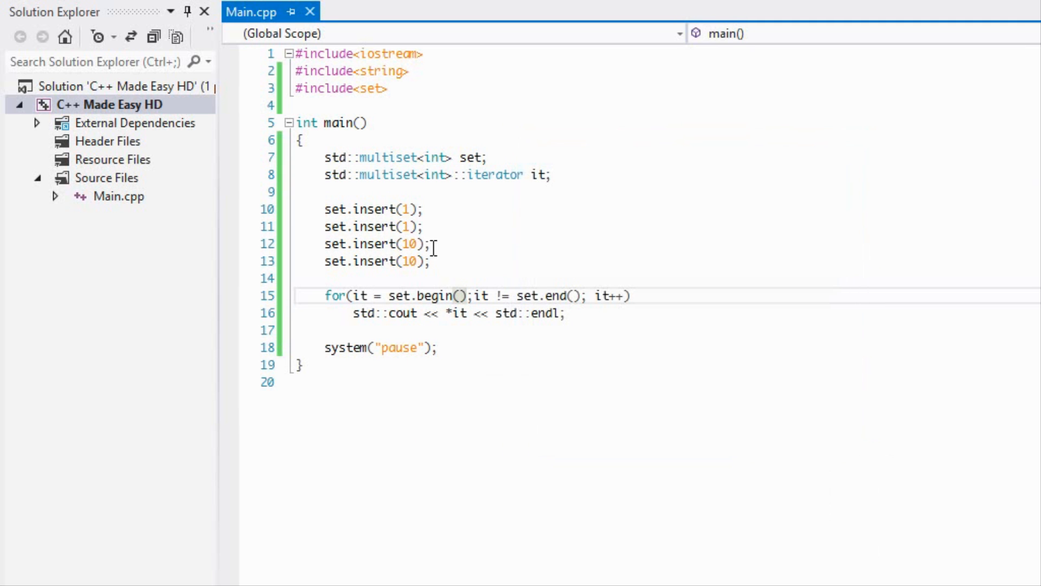
Step: Replace multiset with set on lines 7 and 8 and run, printing 1 and 10
key(F5)
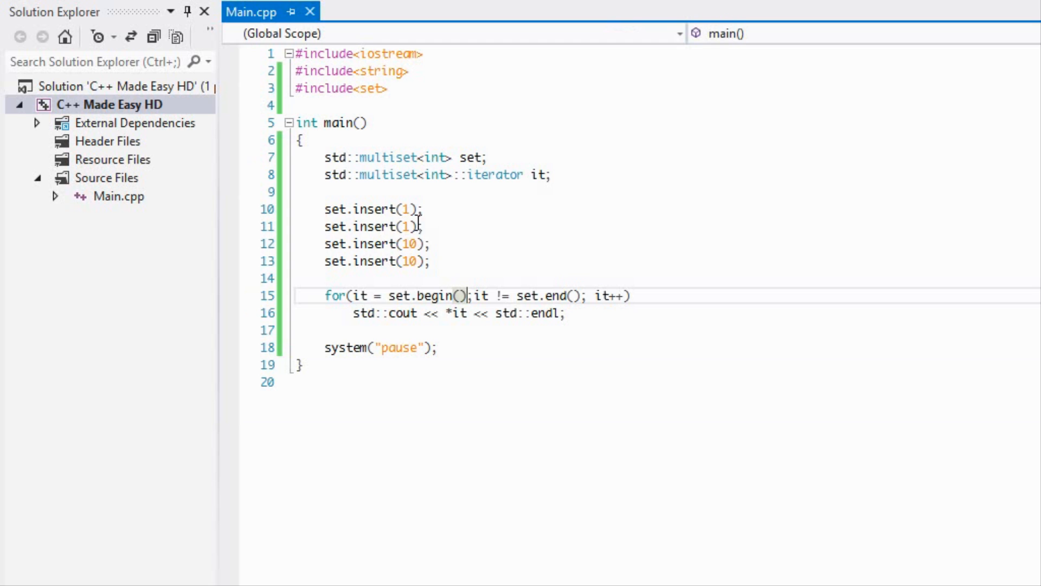
mouse_move(447, 240)
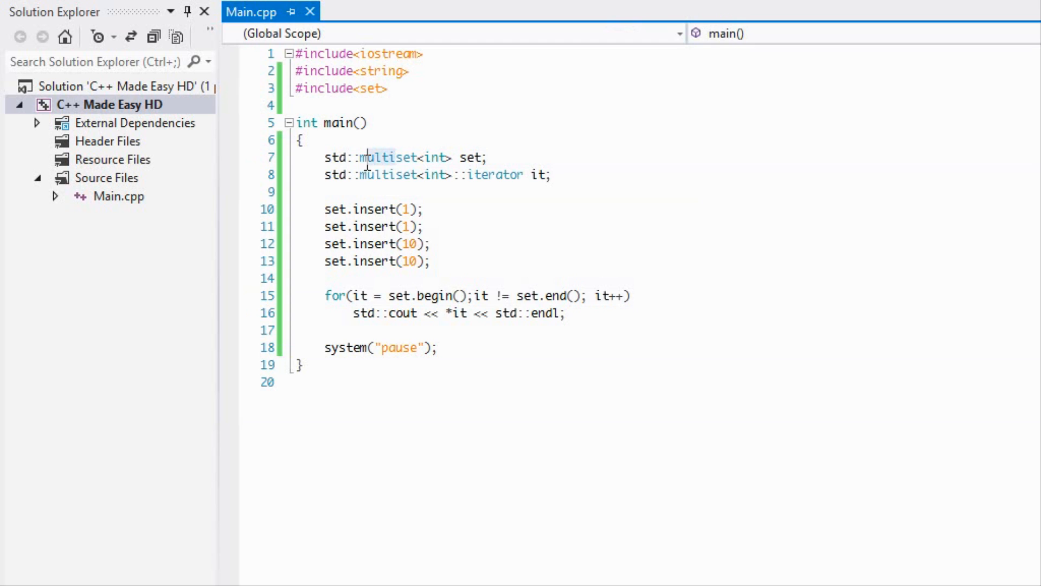
text(set)
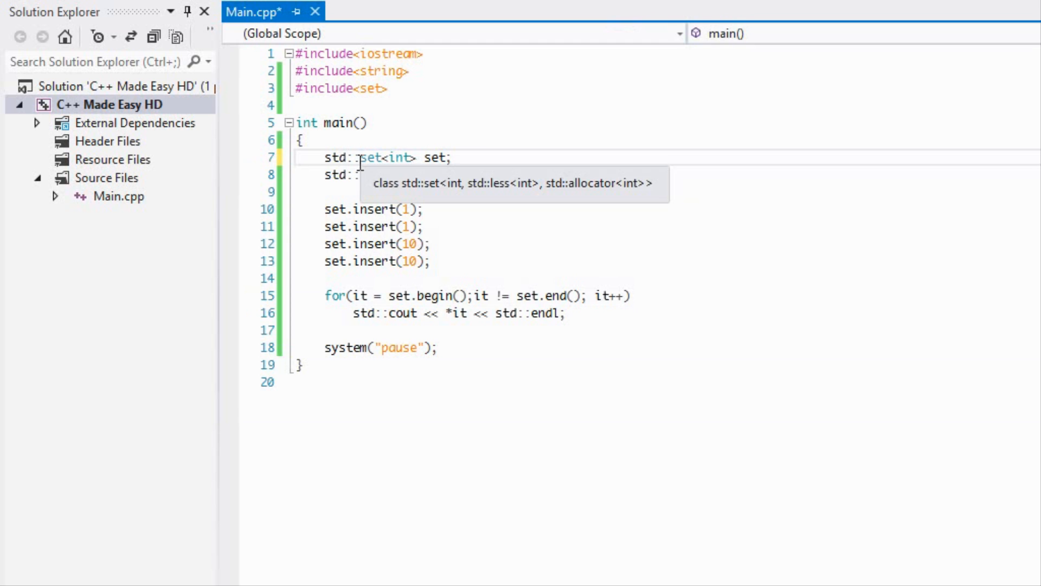
text(multiset<int>::iterator it;)
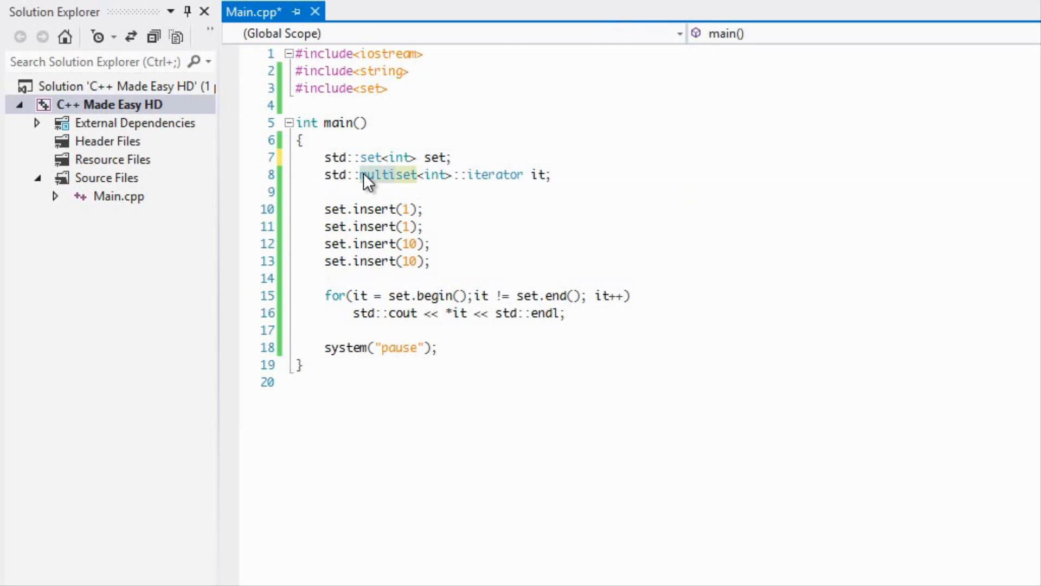
text(set)
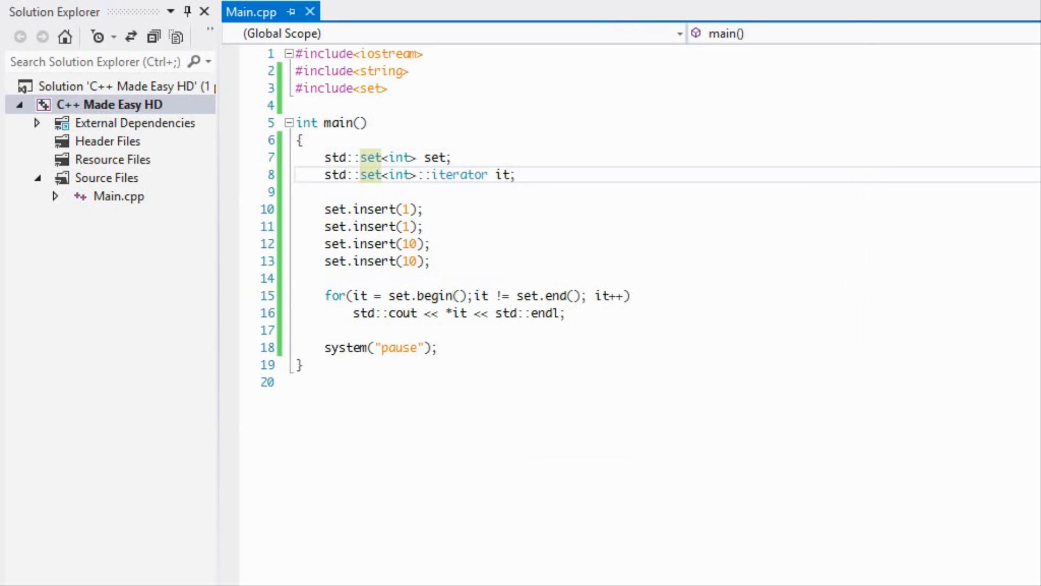
key(F5)
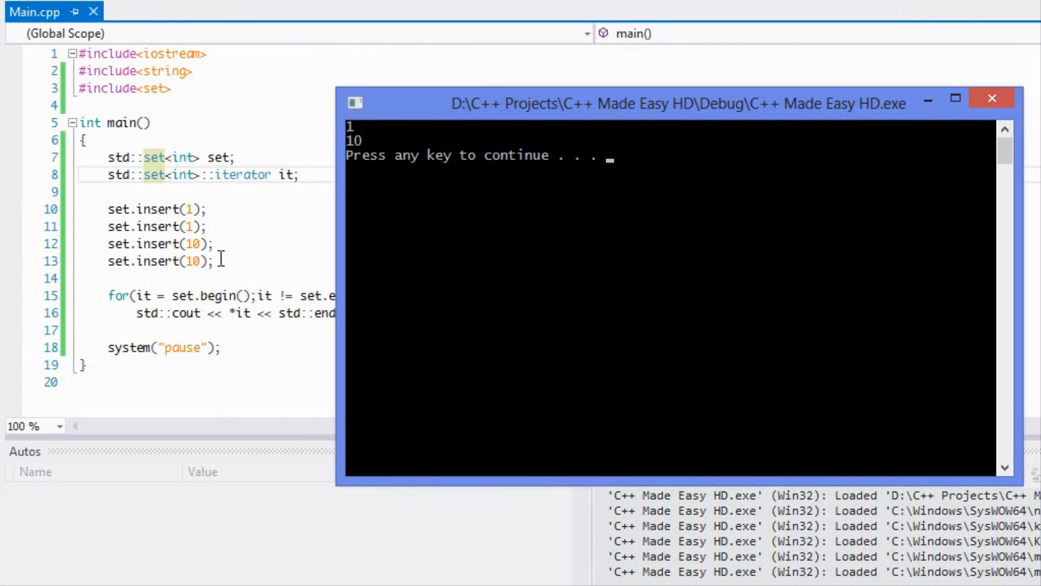
Step: Drag the console output window leftward, out of the way
drag(664, 103, 550, 124)
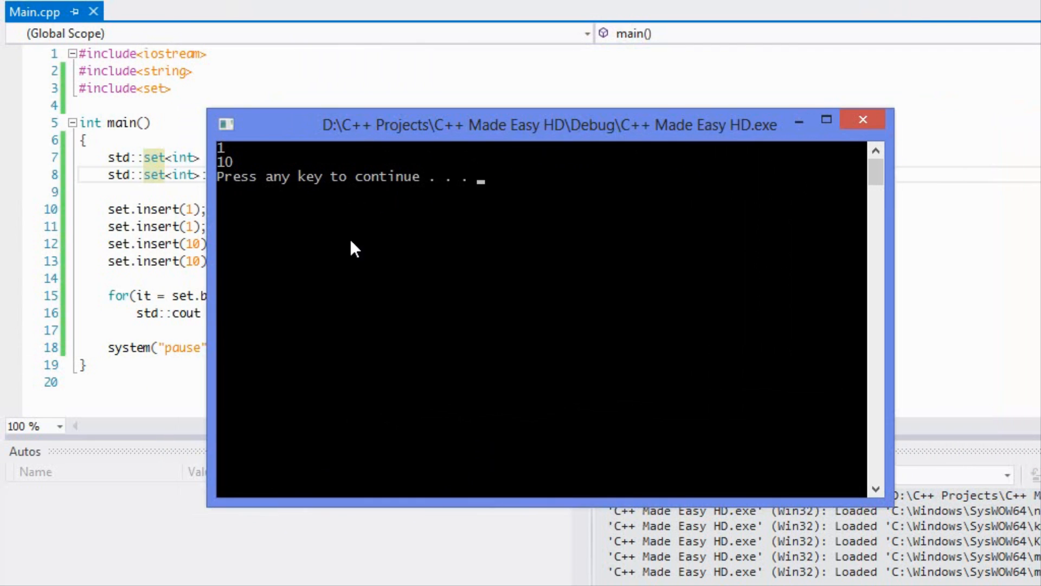
mouse_move(219, 273)
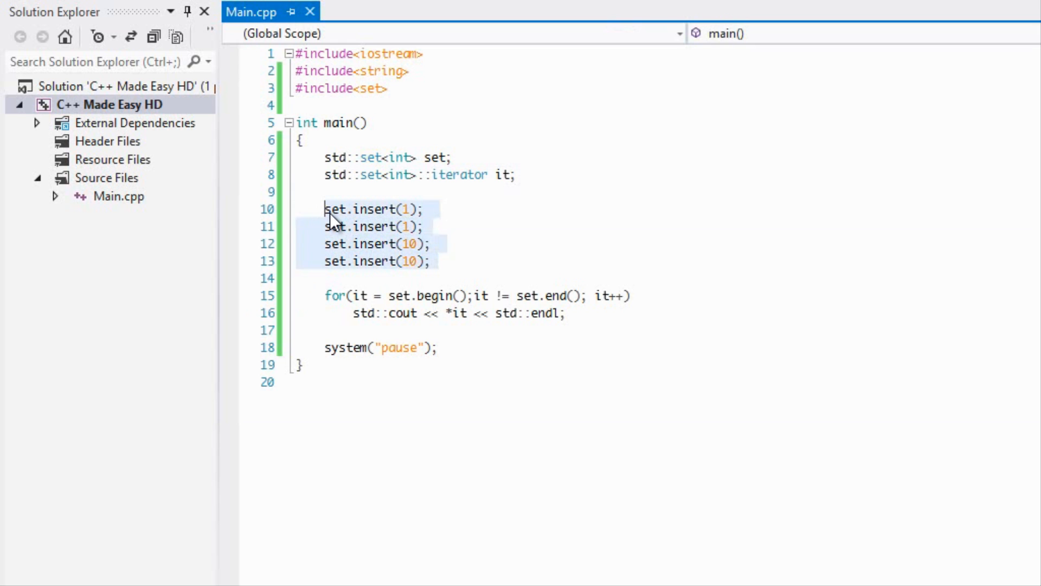
mouse_move(405, 251)
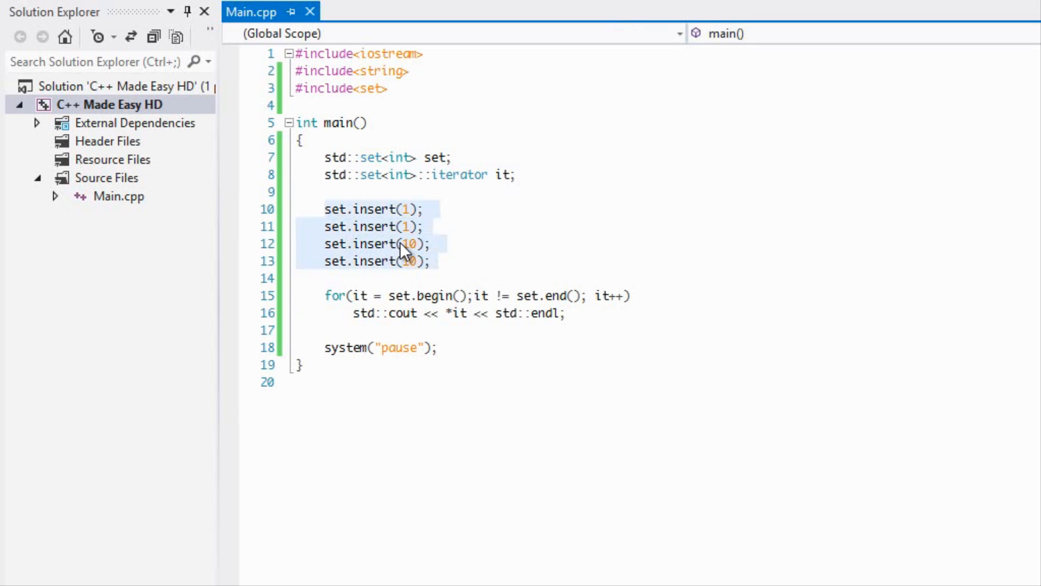
mouse_move(425, 257)
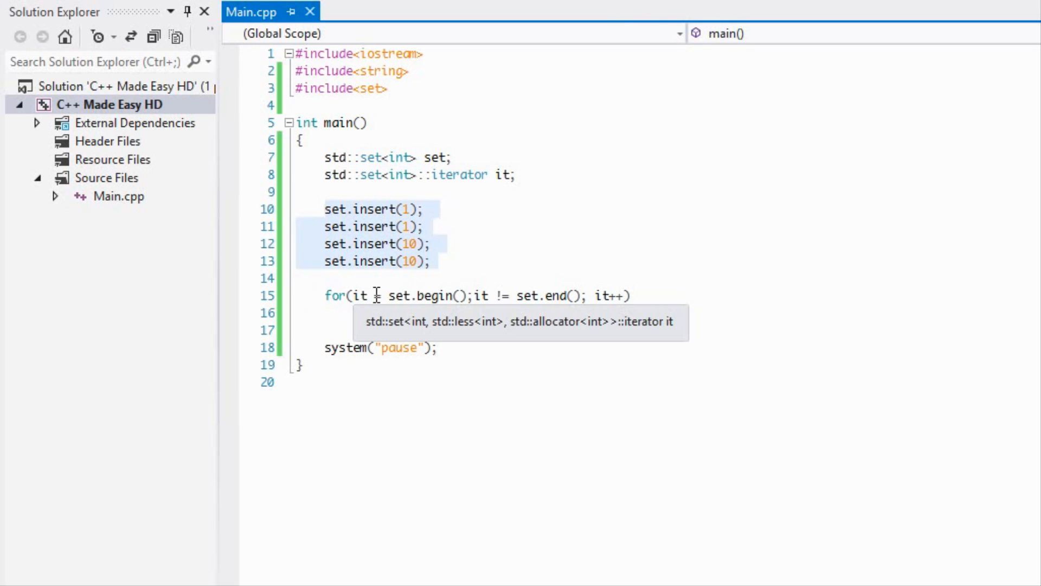
text(std::cout << *it << std::endl;)
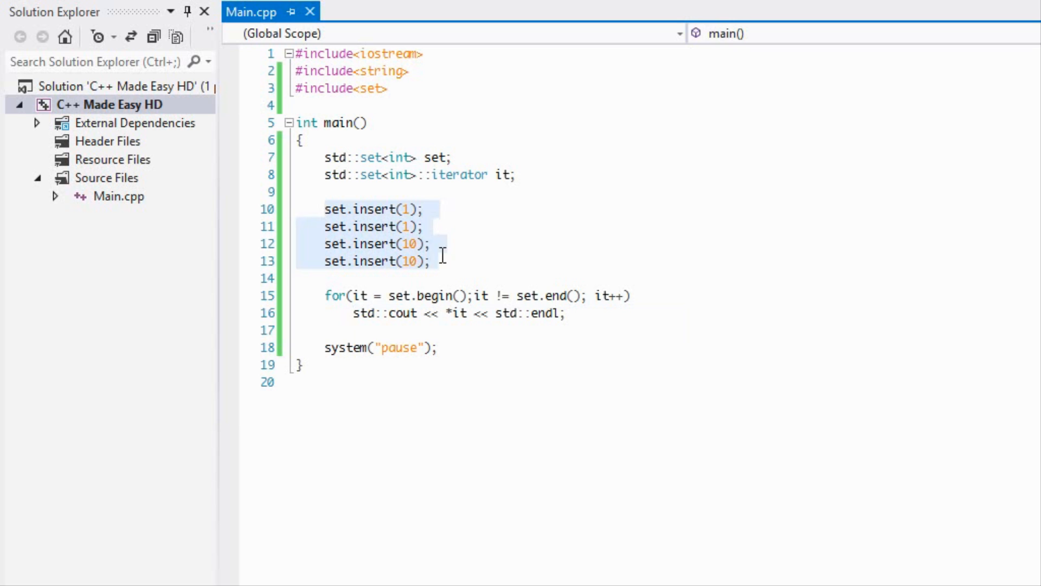
mouse_move(422, 267)
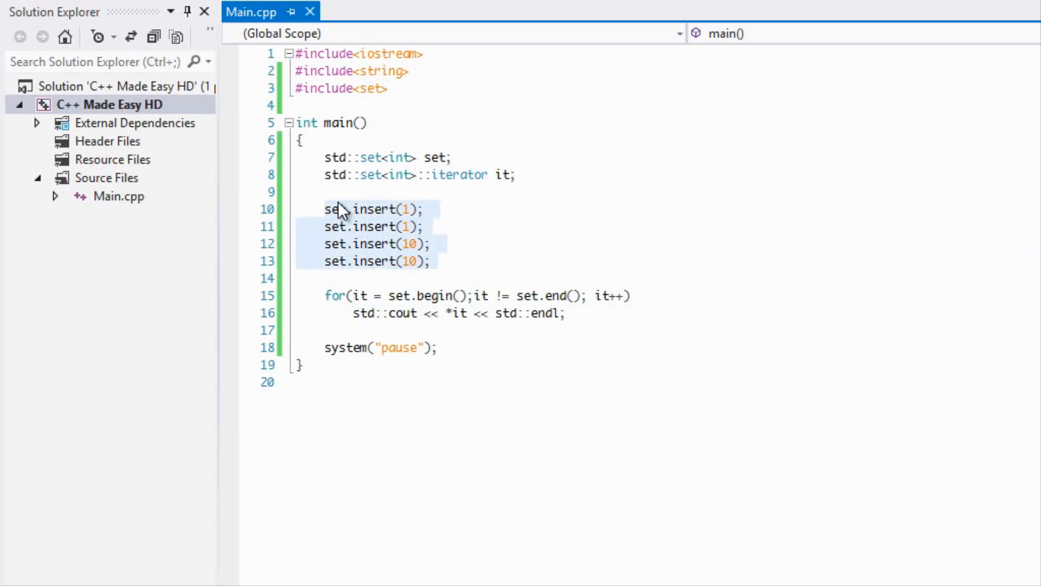
scroll(down, 3)
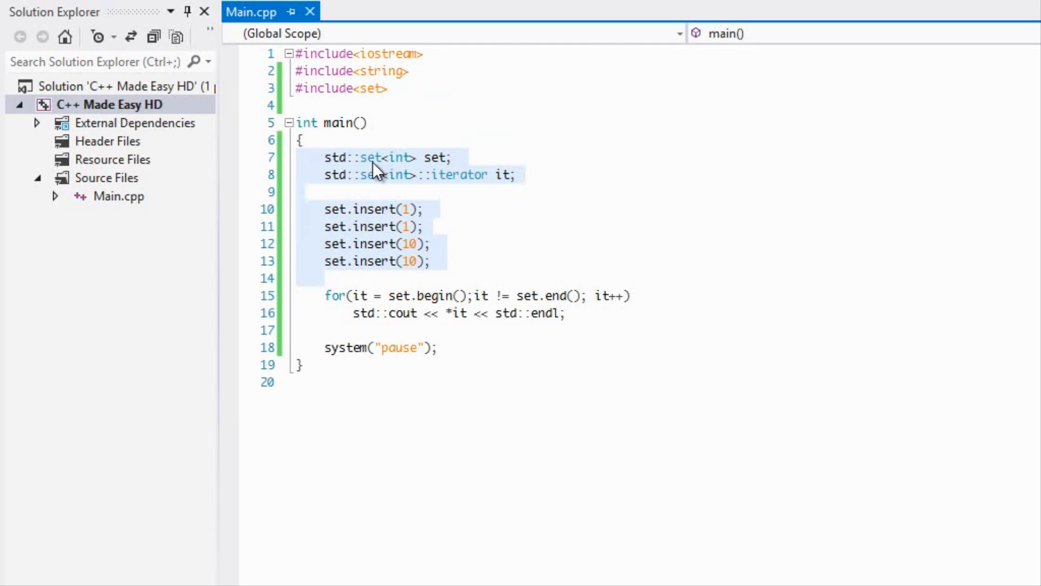
mouse_move(257, 136)
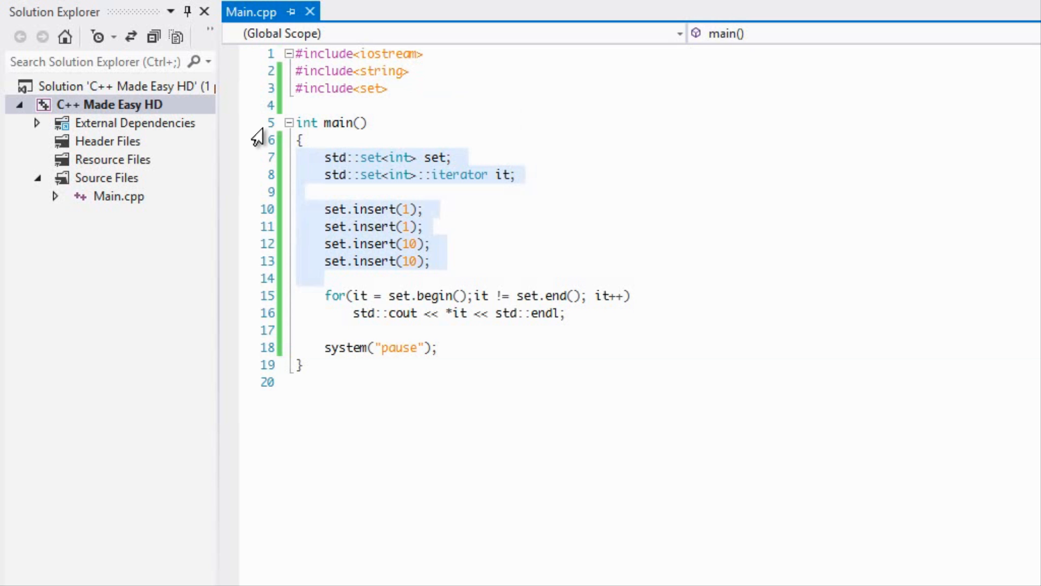